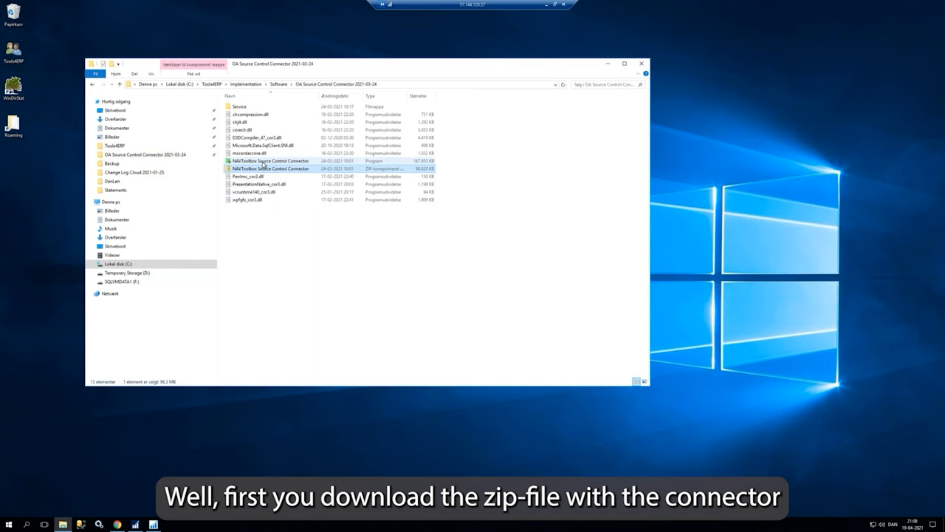
Step: Launch the NAVToolbox Source Control Connector application from the extracted folder
left_click(271, 161)
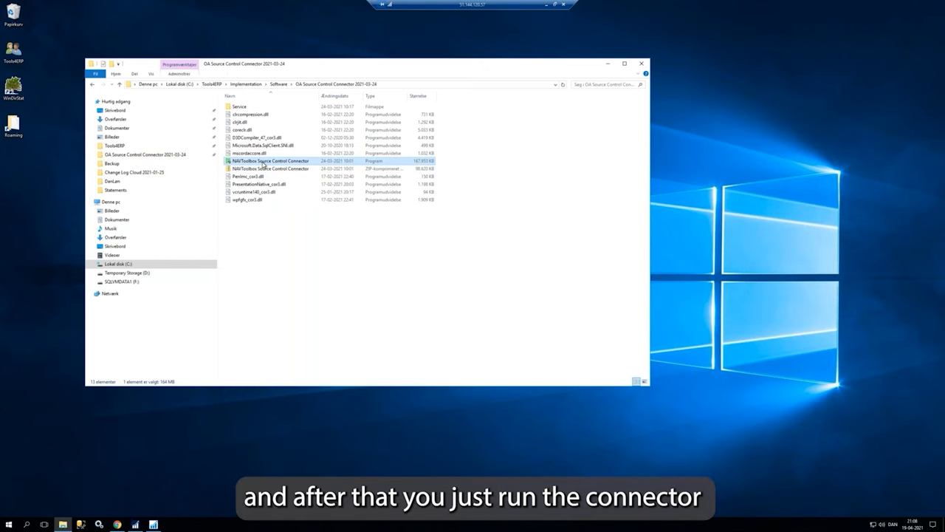
double_click(270, 161)
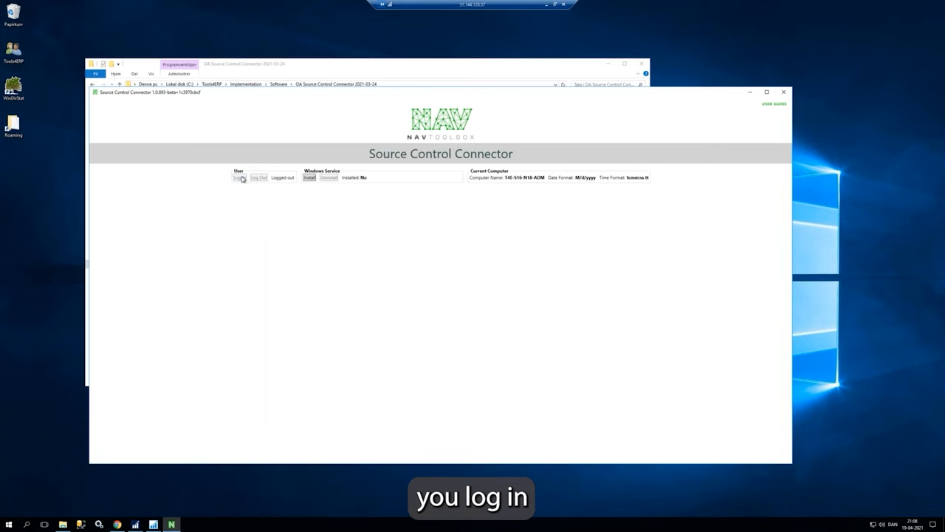
Step: Log in to the connector, confirming both device codes and the account credentials
left_click(237, 177)
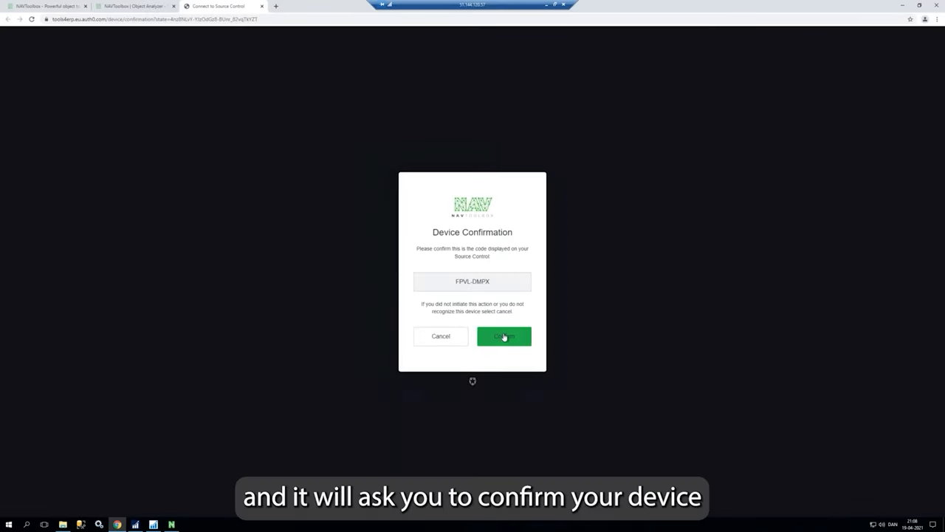
left_click(504, 337)
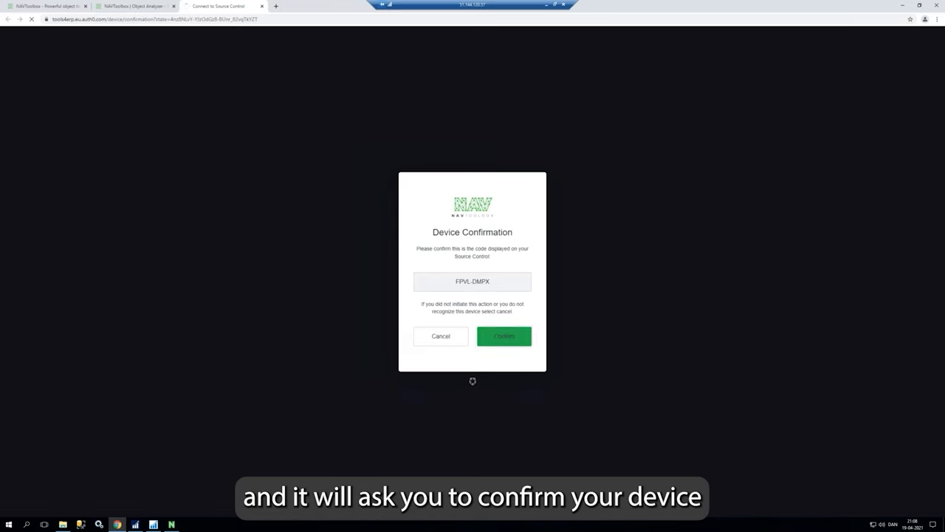
left_click(503, 337)
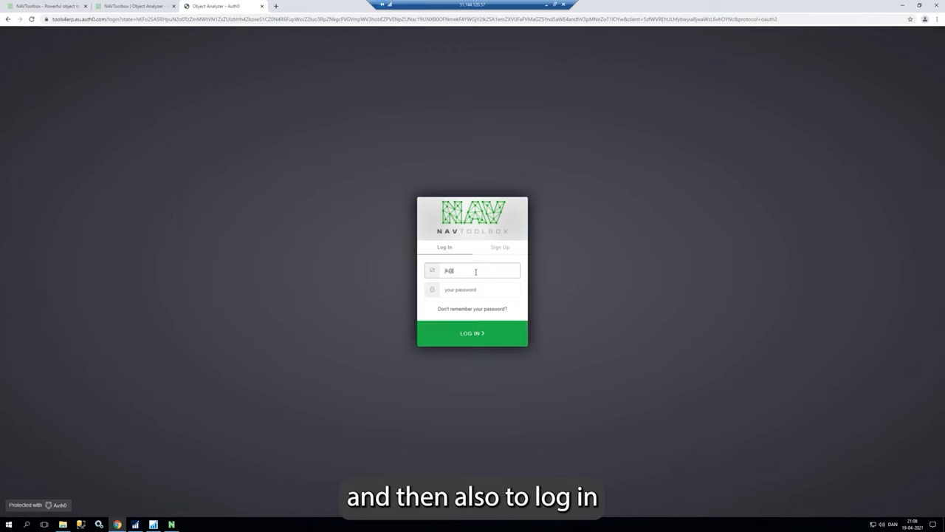
left_click(473, 334)
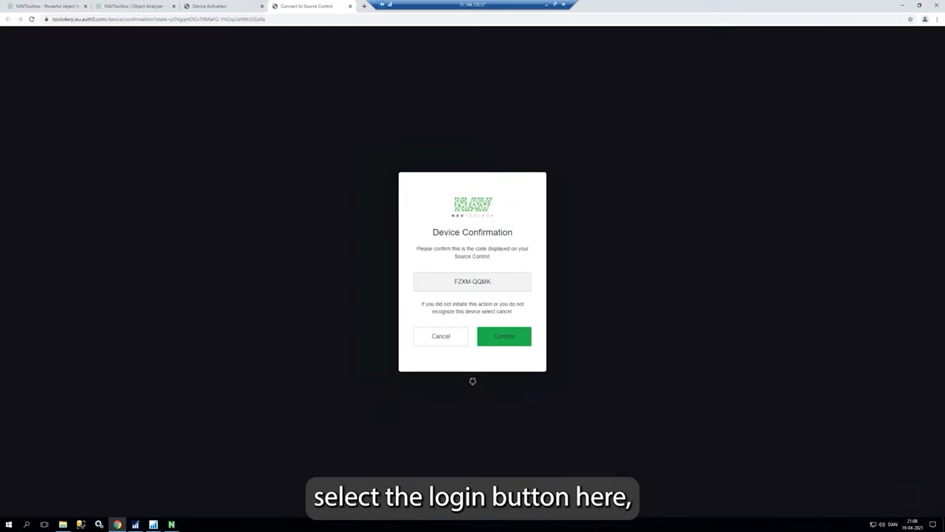
left_click(503, 337)
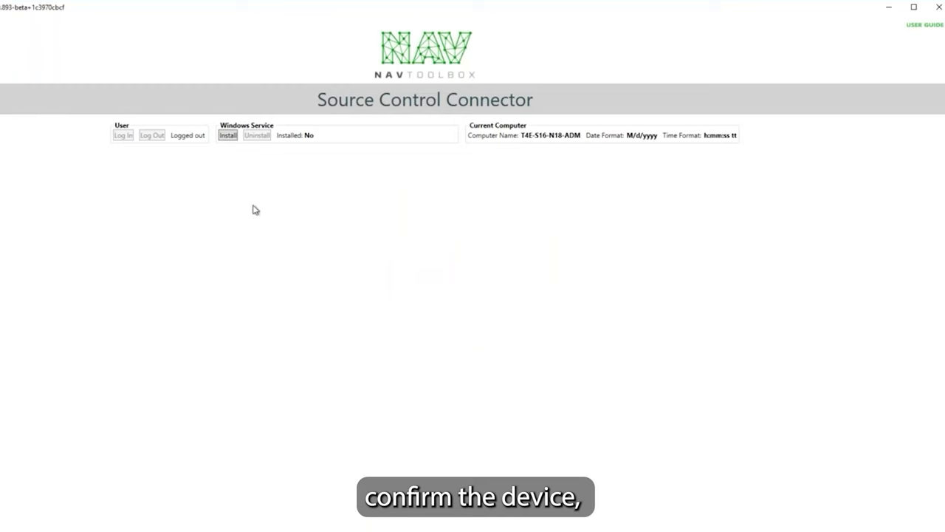
Step: Return to the logged-in connector, then install and start its Windows service
left_click(122, 136)
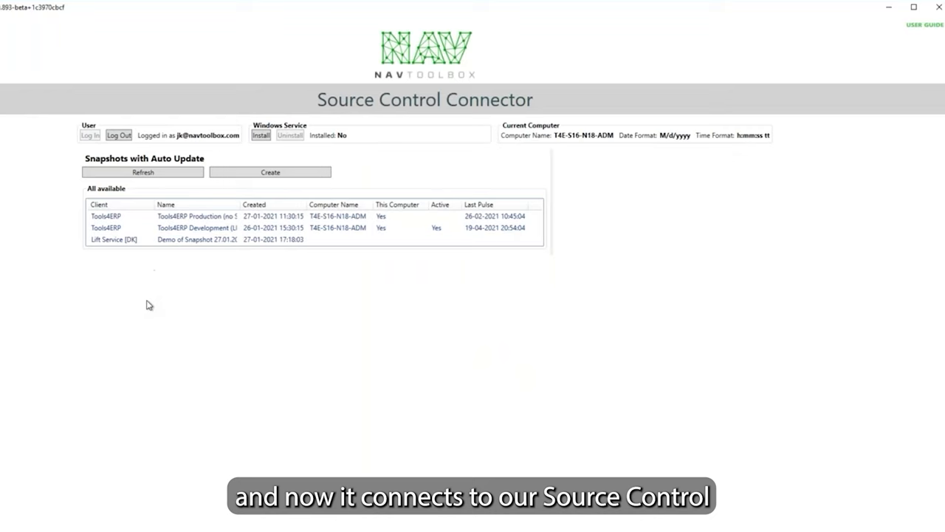
mouse_move(150, 299)
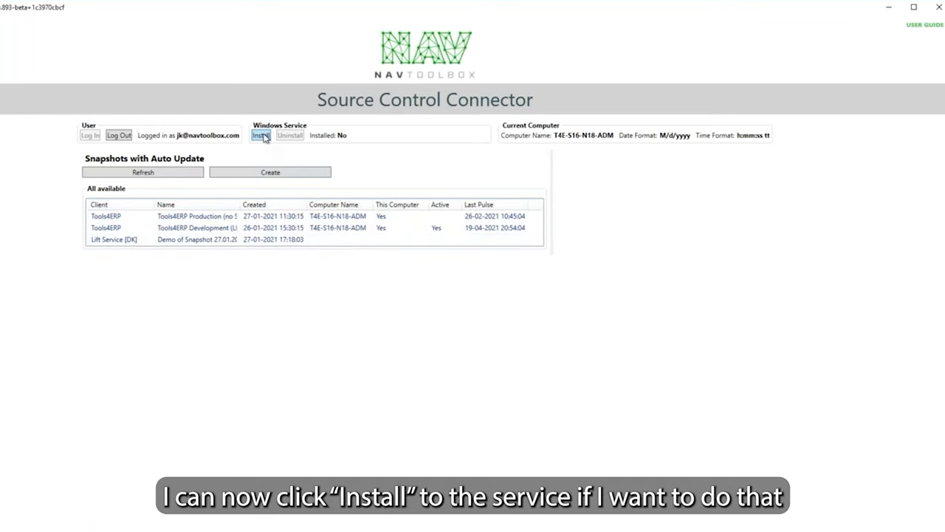
left_click(260, 136)
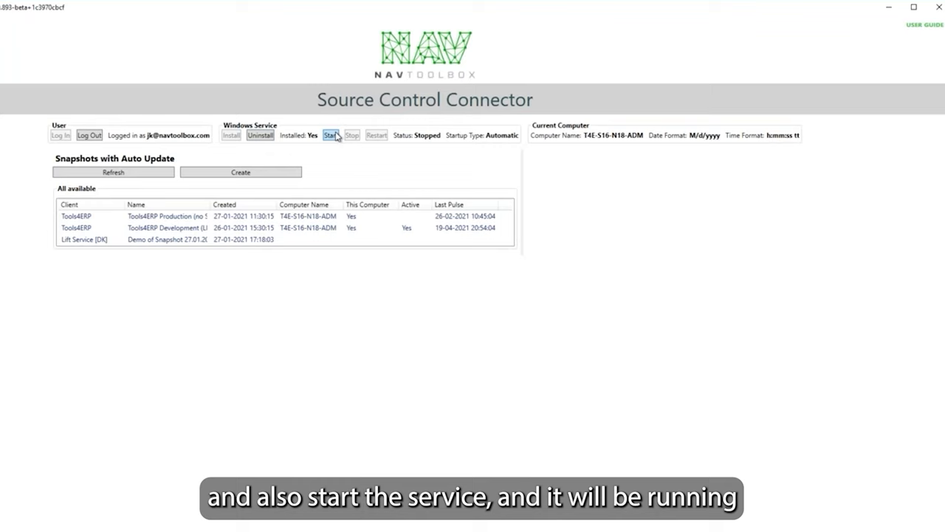
left_click(331, 135)
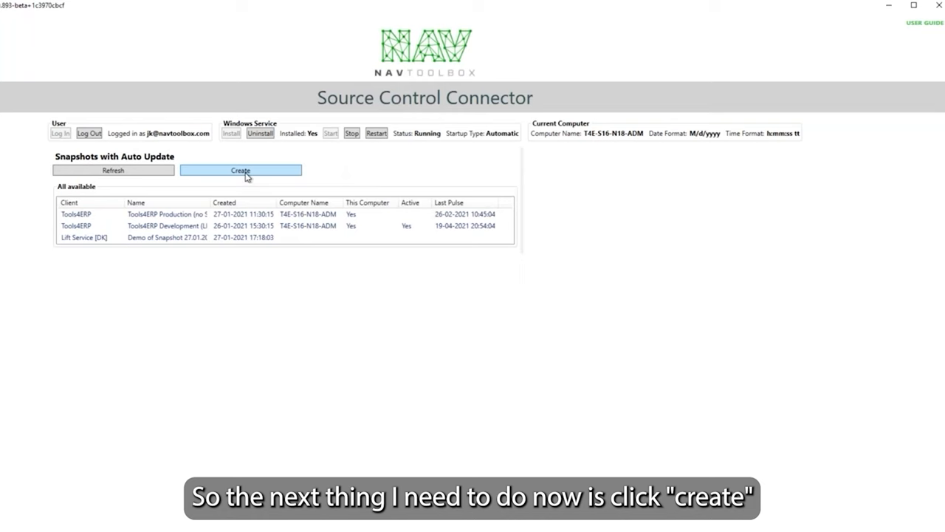
Step: Start a new snapshot with product version 11.00 (Dynamics NAV 2018) and its availability type
left_click(241, 172)
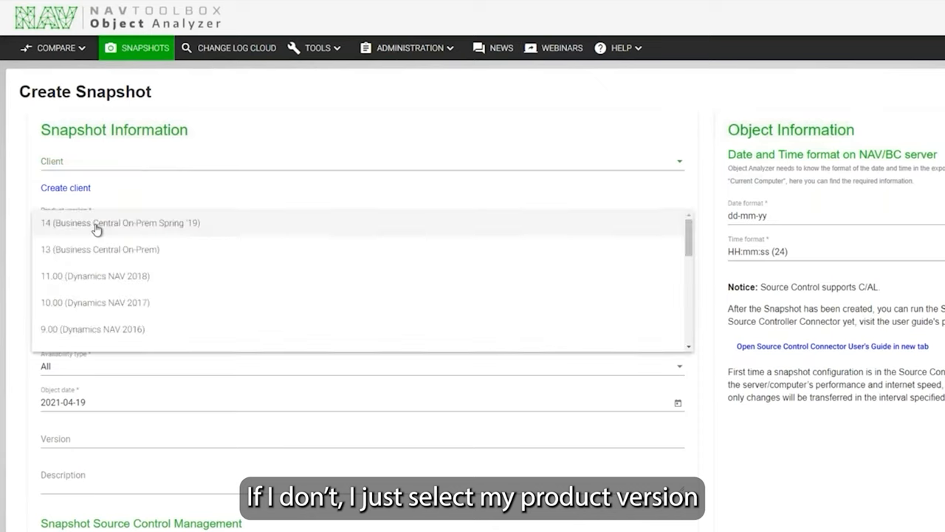
left_click(96, 276)
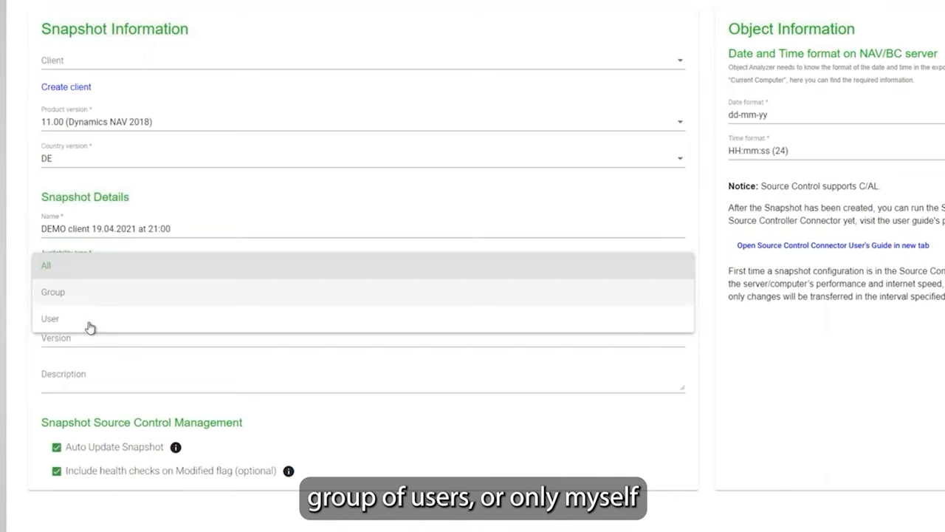
left_click(46, 265)
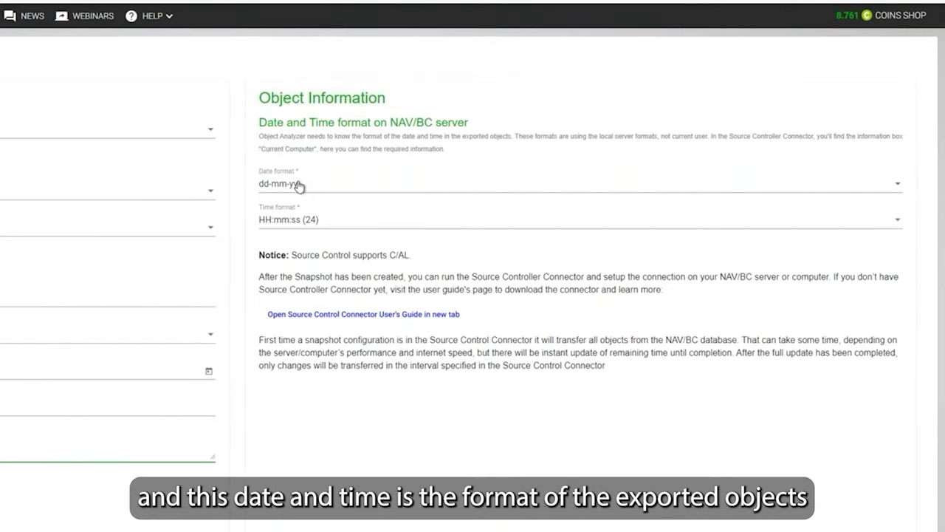
mouse_move(257, 180)
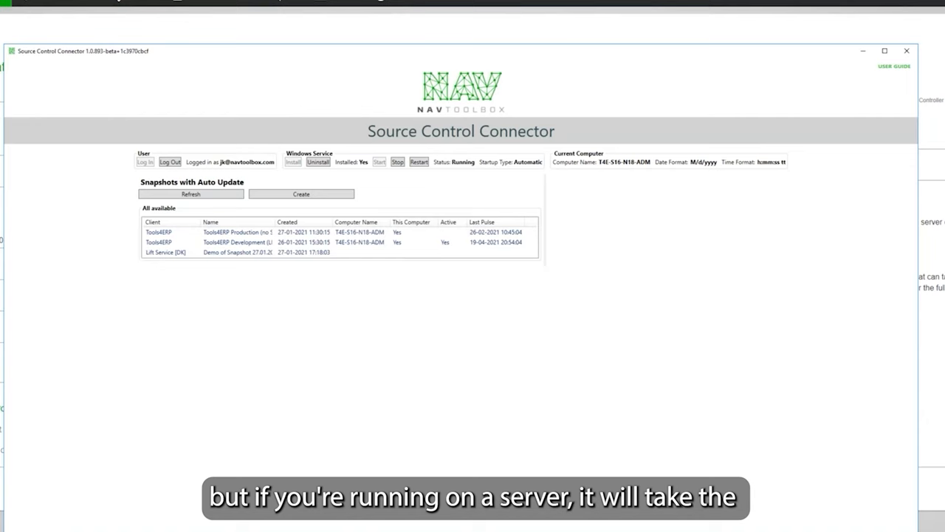
mouse_move(547, 313)
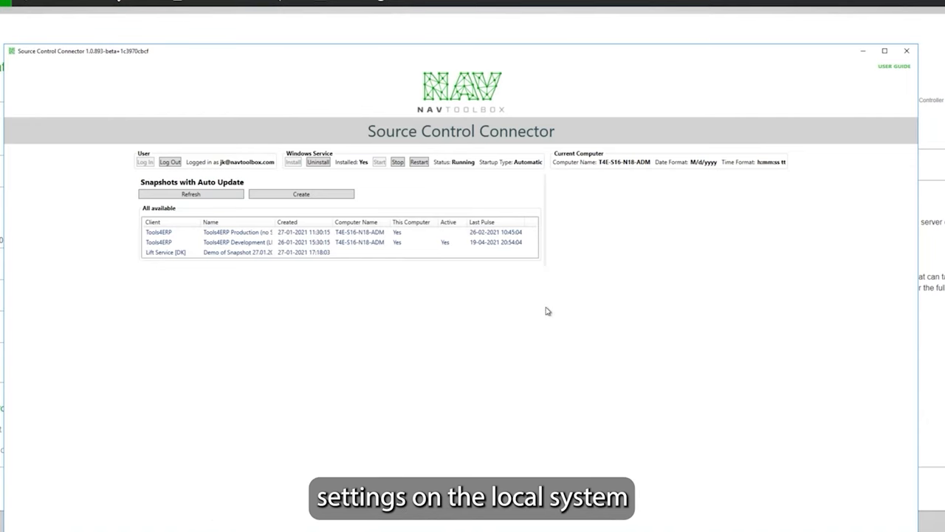
mouse_move(700, 216)
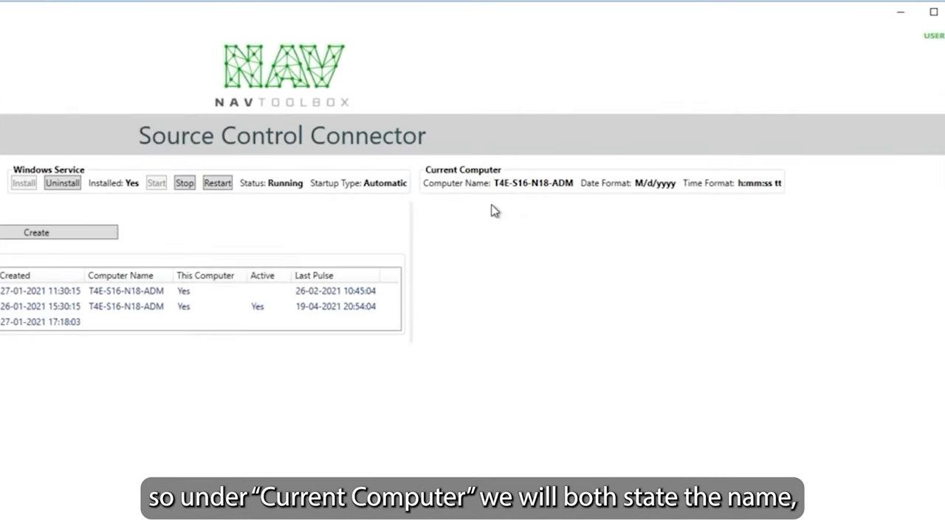
mouse_move(632, 198)
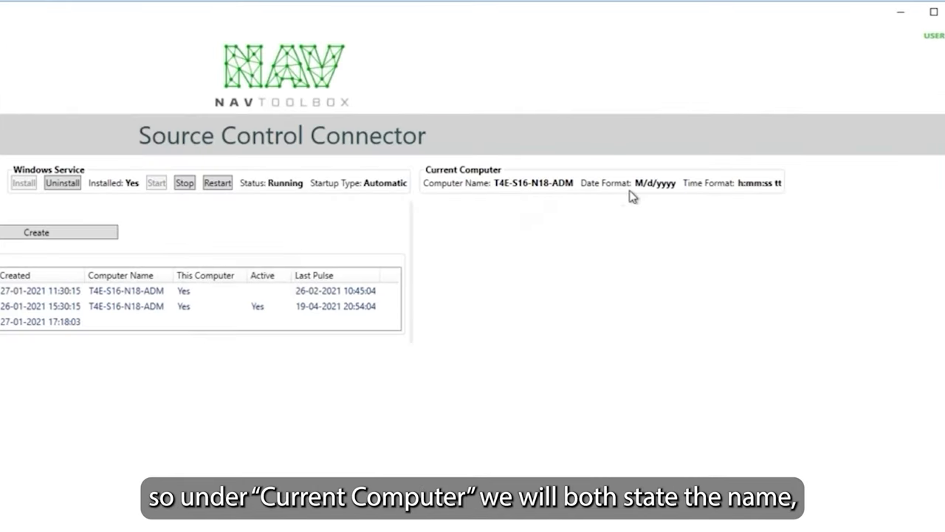
mouse_move(788, 195)
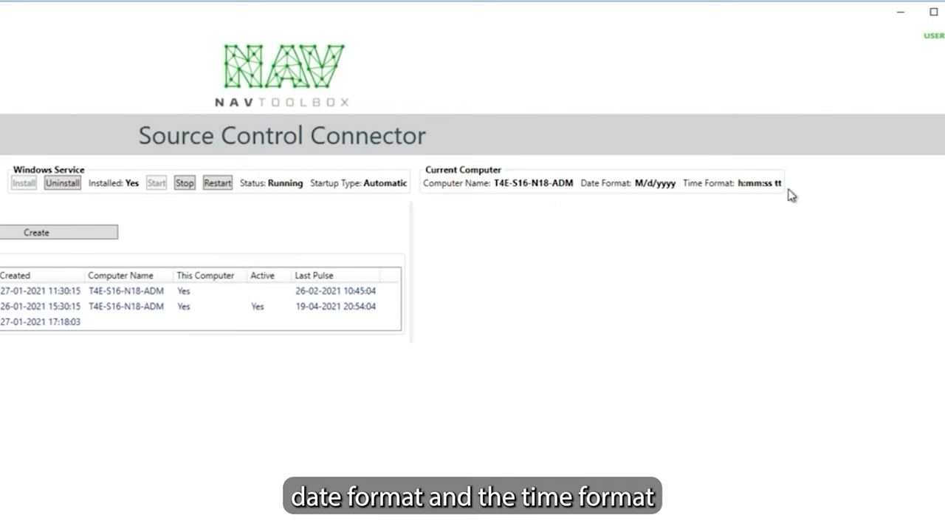
mouse_move(677, 204)
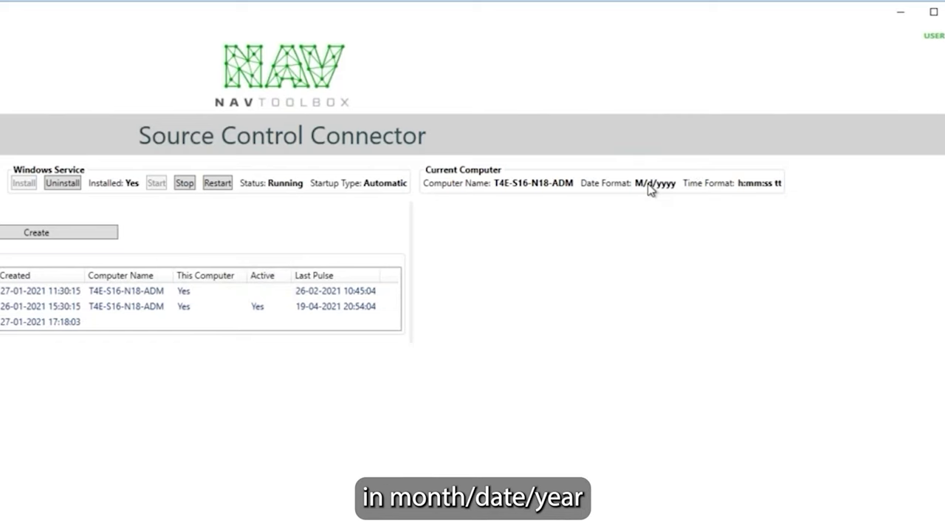
mouse_move(753, 201)
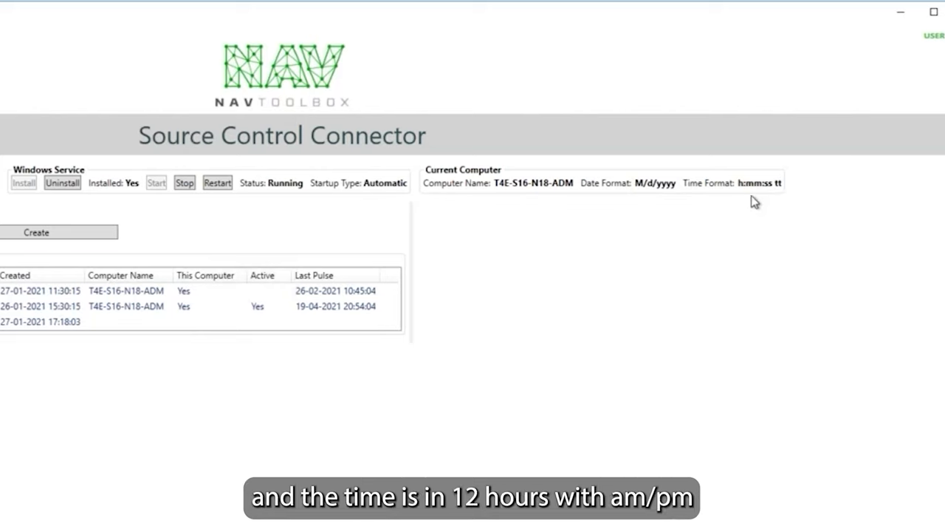
mouse_move(753, 183)
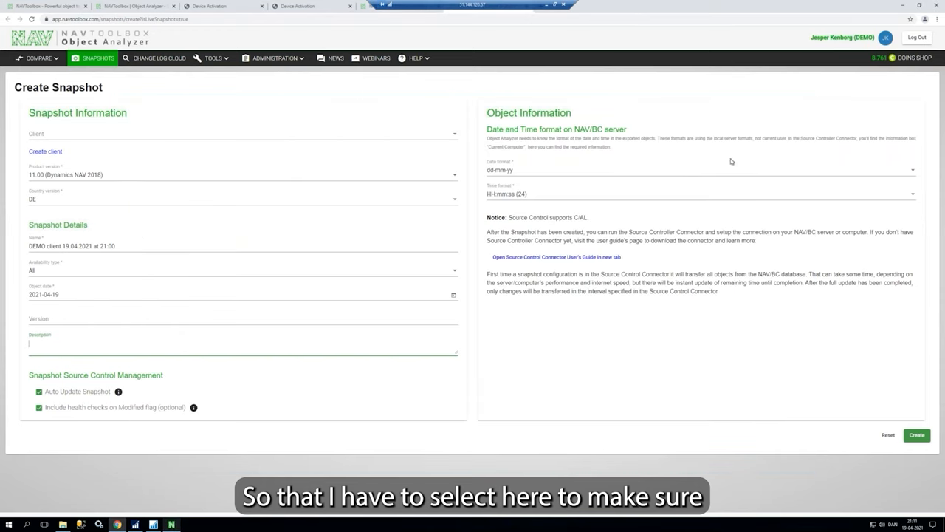
Step: Create the DEMO client snapshot with M/d/yyyy date format and 12-hour time format
left_click(697, 169)
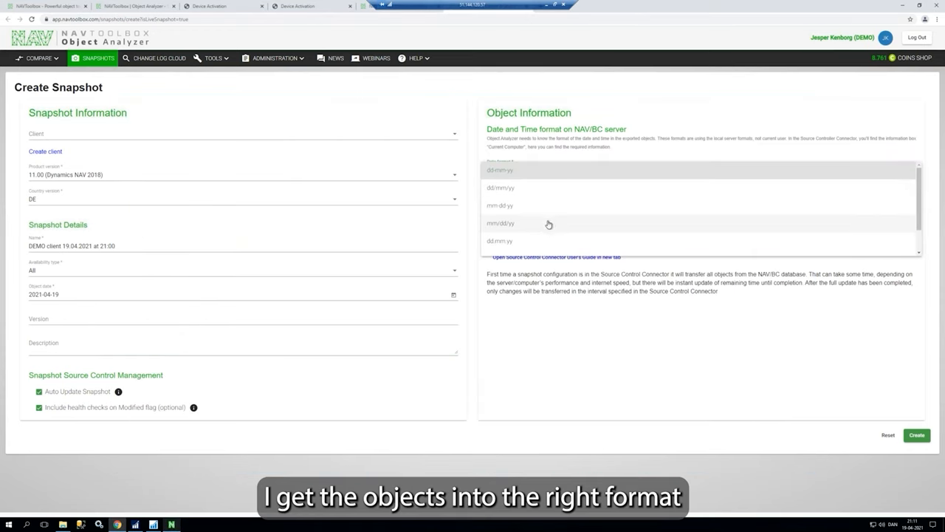
mouse_move(528, 230)
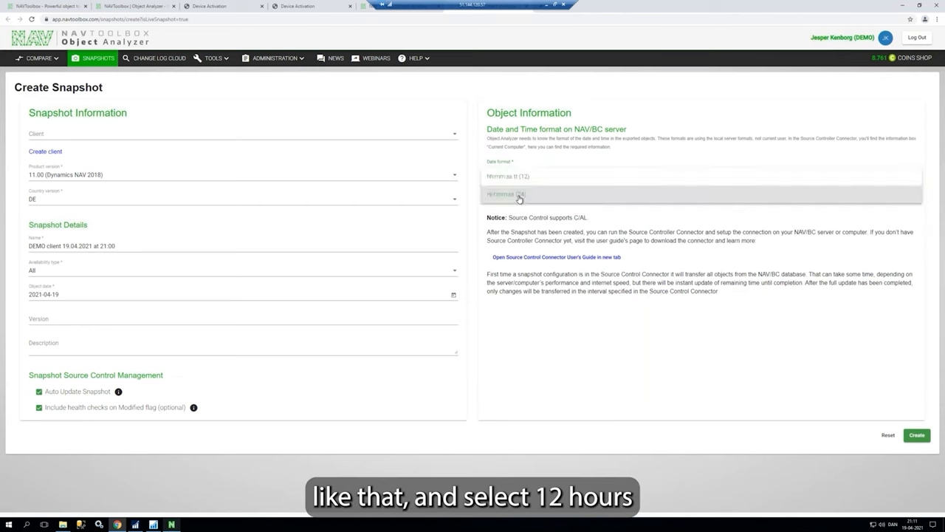
left_click(505, 195)
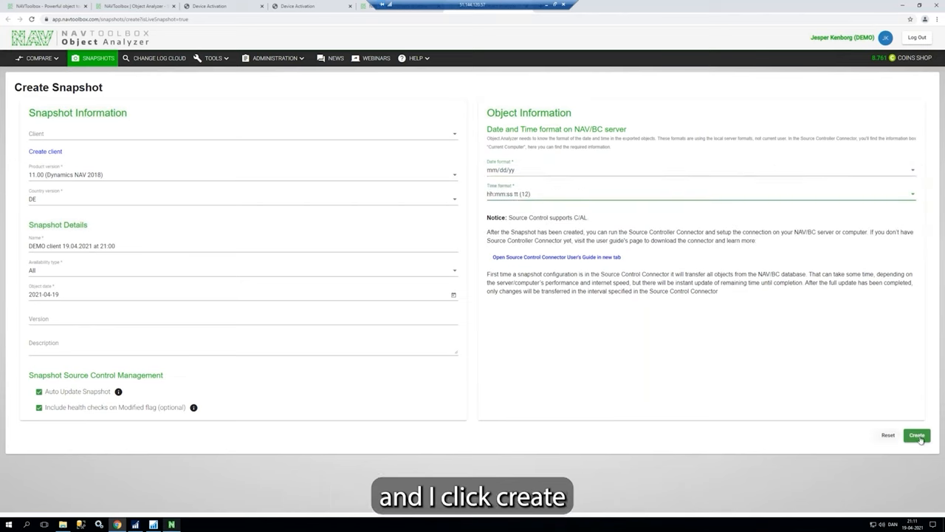
left_click(915, 437)
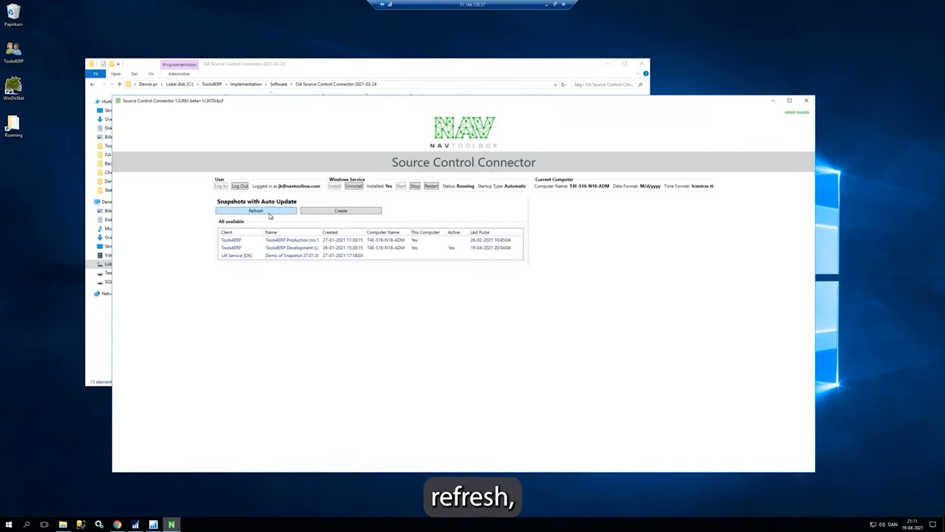
Step: Refresh the auto-update snapshot list and select the new DEMO client snapshot
left_click(254, 210)
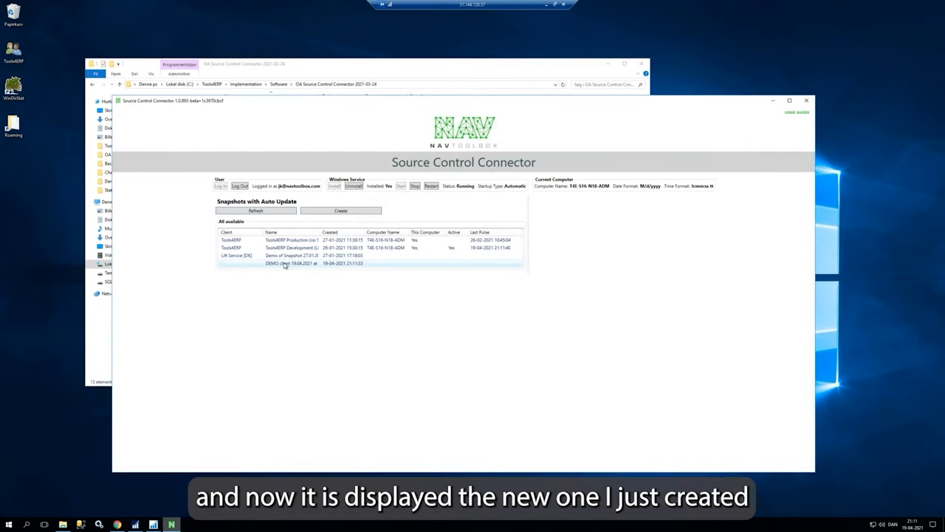
mouse_move(294, 263)
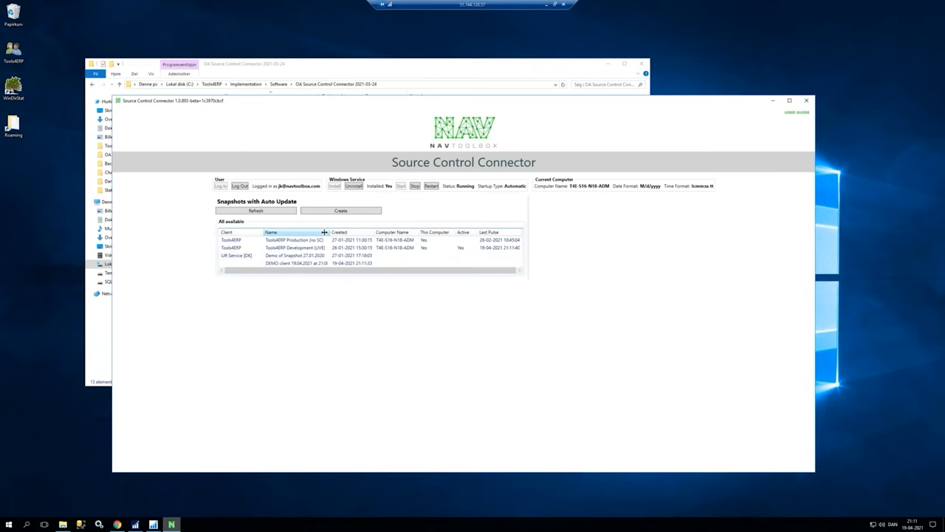
left_click(304, 263)
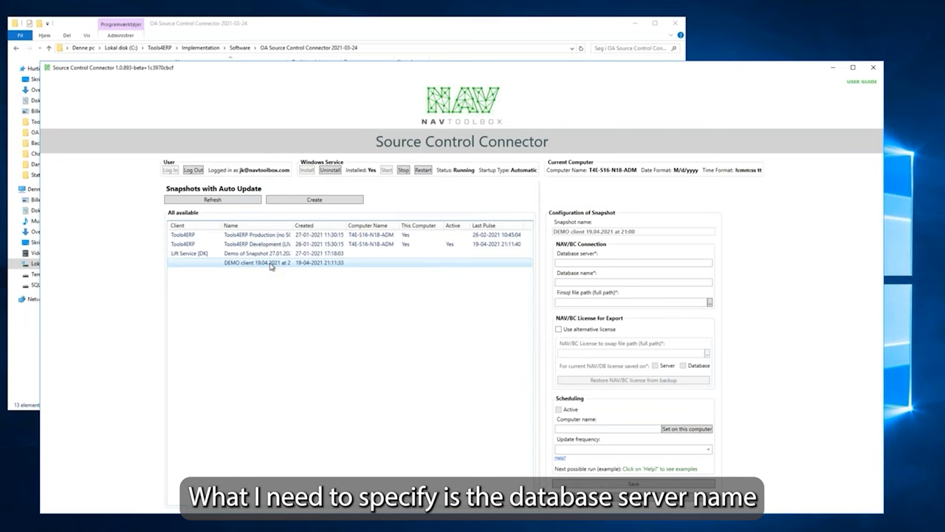
Step: Look up the current database server and name via File > Database > Information
left_click(635, 263)
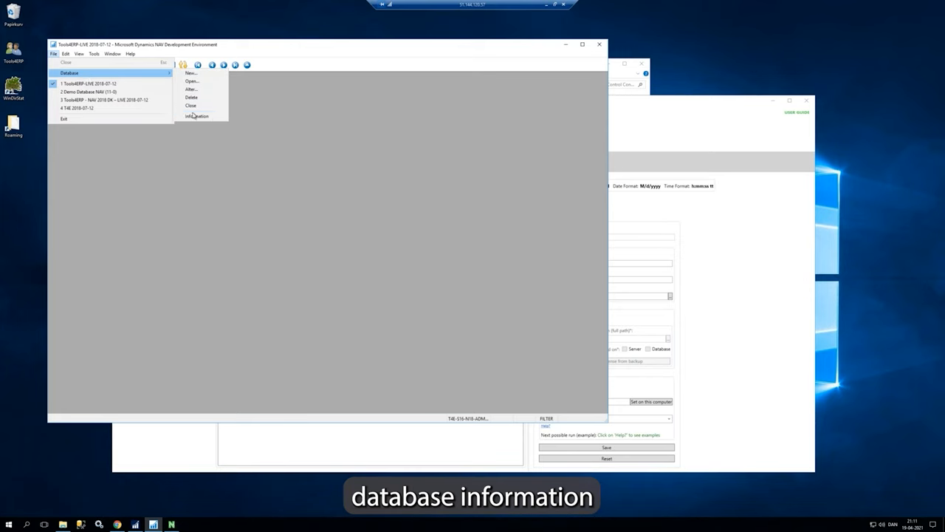
left_click(198, 115)
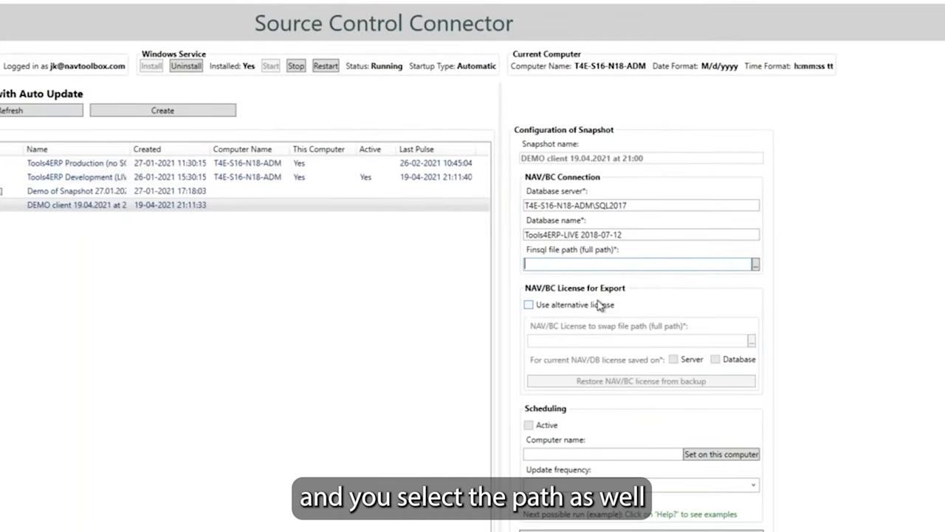
mouse_move(543, 325)
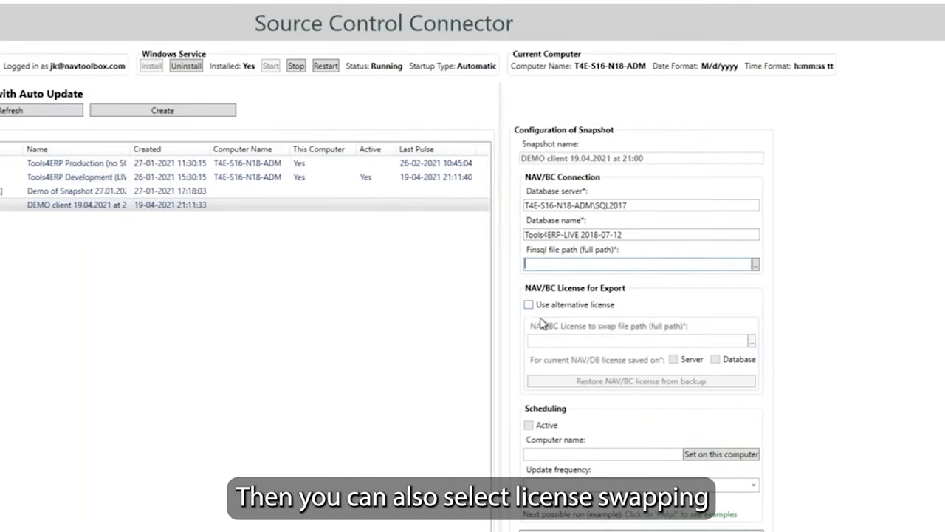
mouse_move(568, 301)
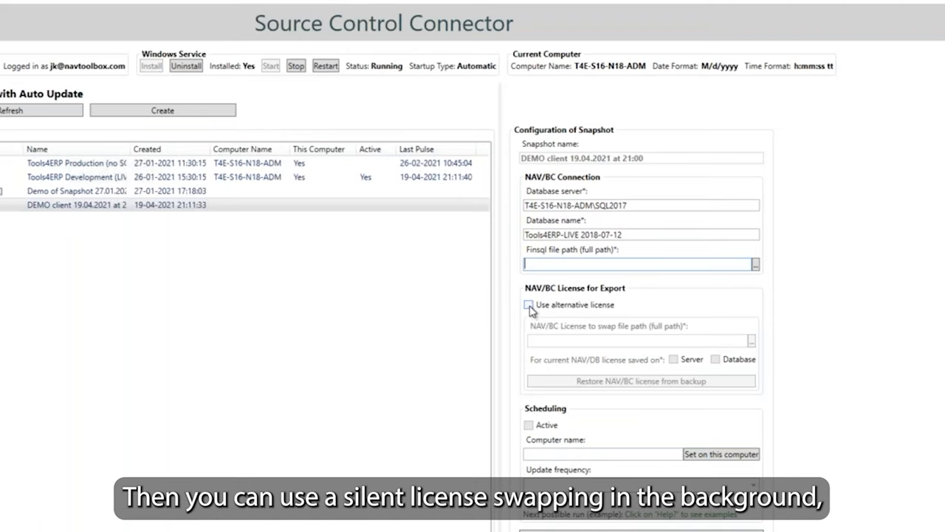
left_click(528, 304)
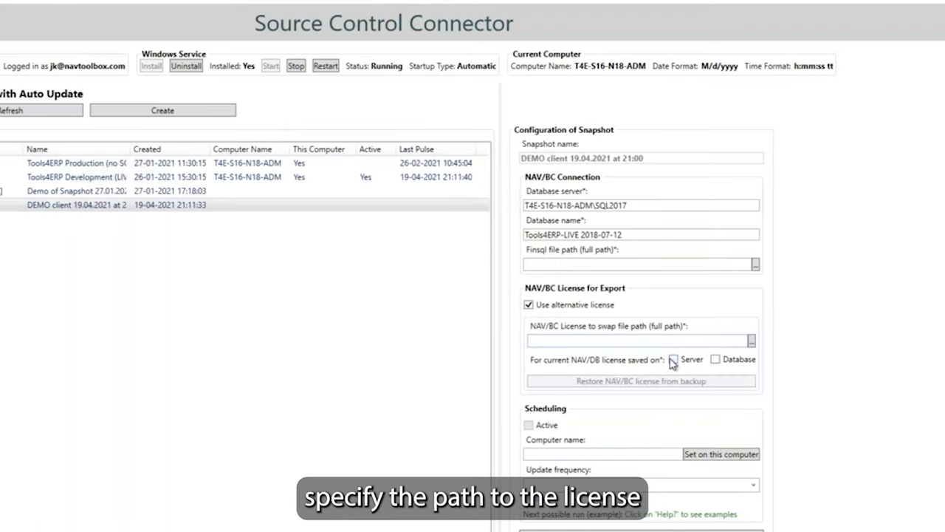
left_click(673, 359)
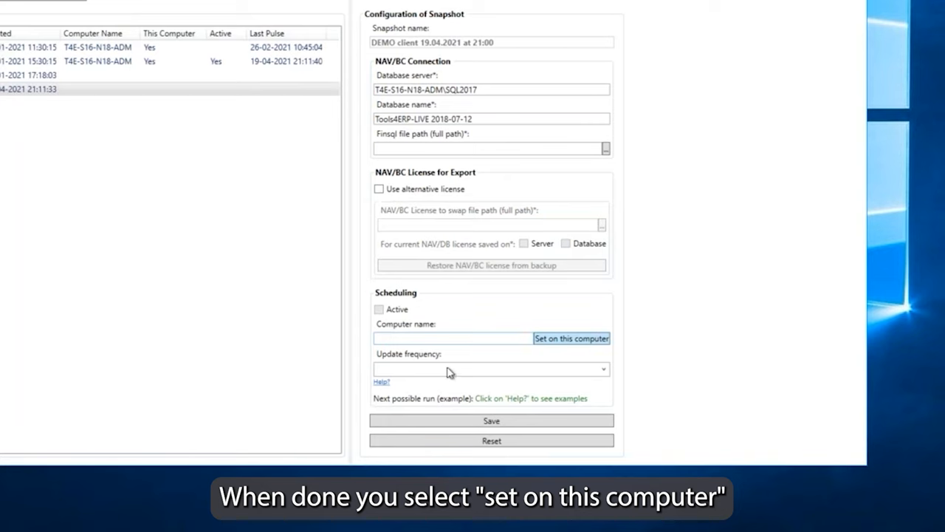
left_click(570, 339)
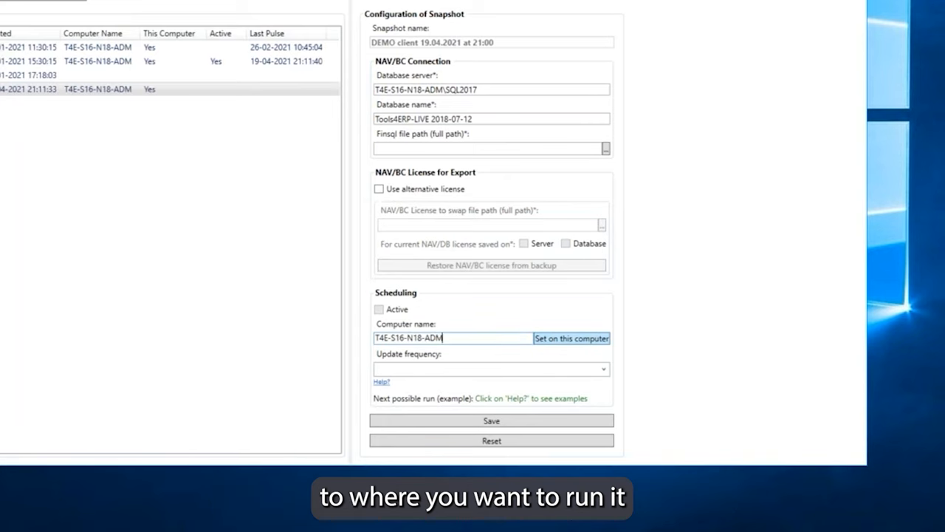
left_click(487, 370)
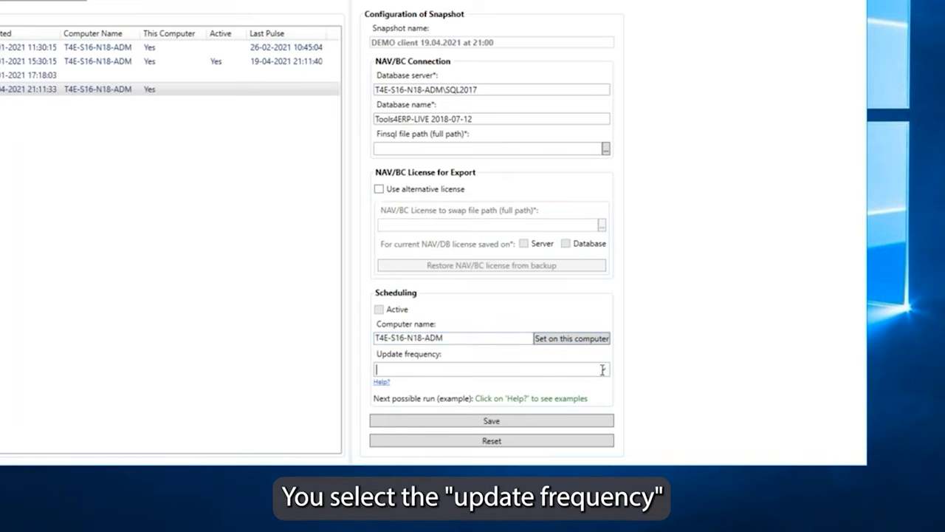
mouse_move(604, 369)
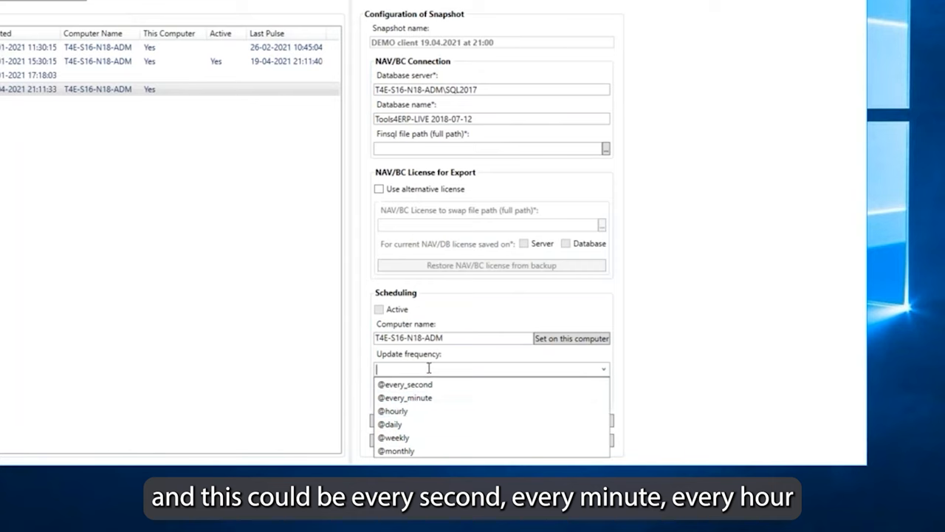
left_click(405, 397)
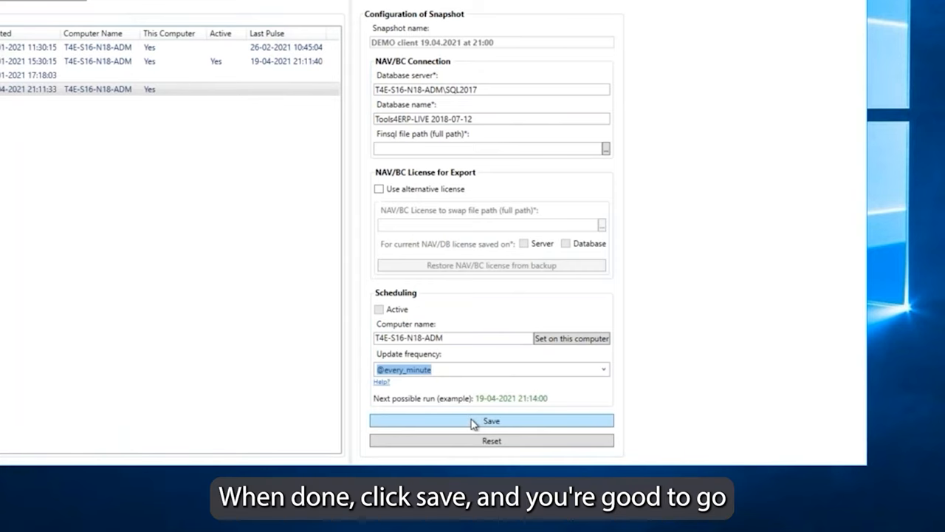
left_click(492, 419)
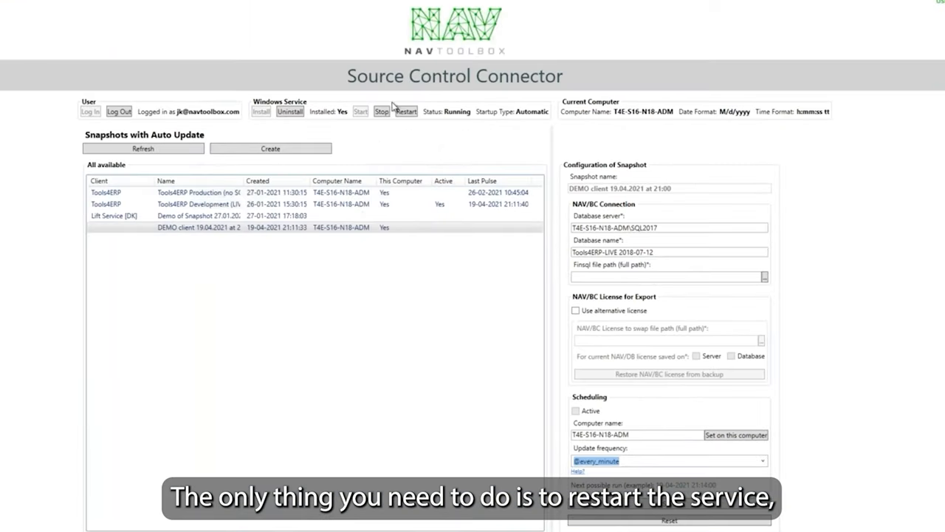